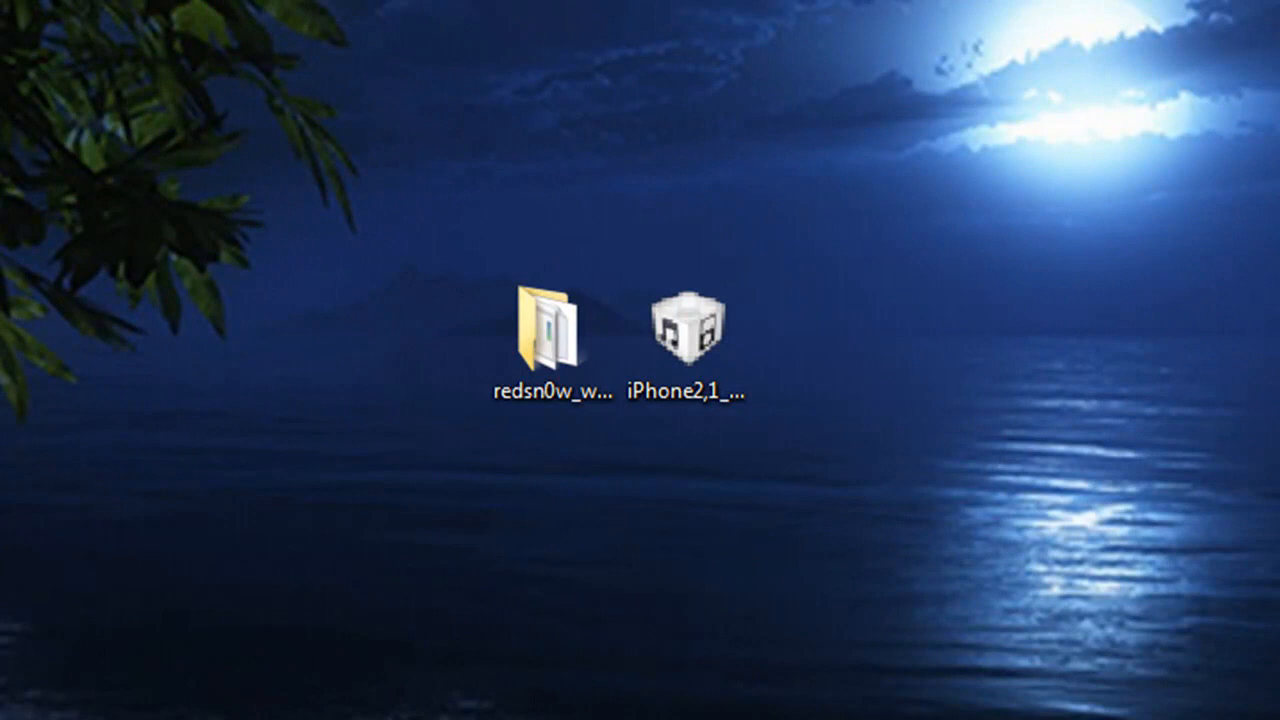
# - Set redsn0w.exe to Windows XP SP3 compatibility mode and run as administrator
pyautogui.doubleClick(548, 330)
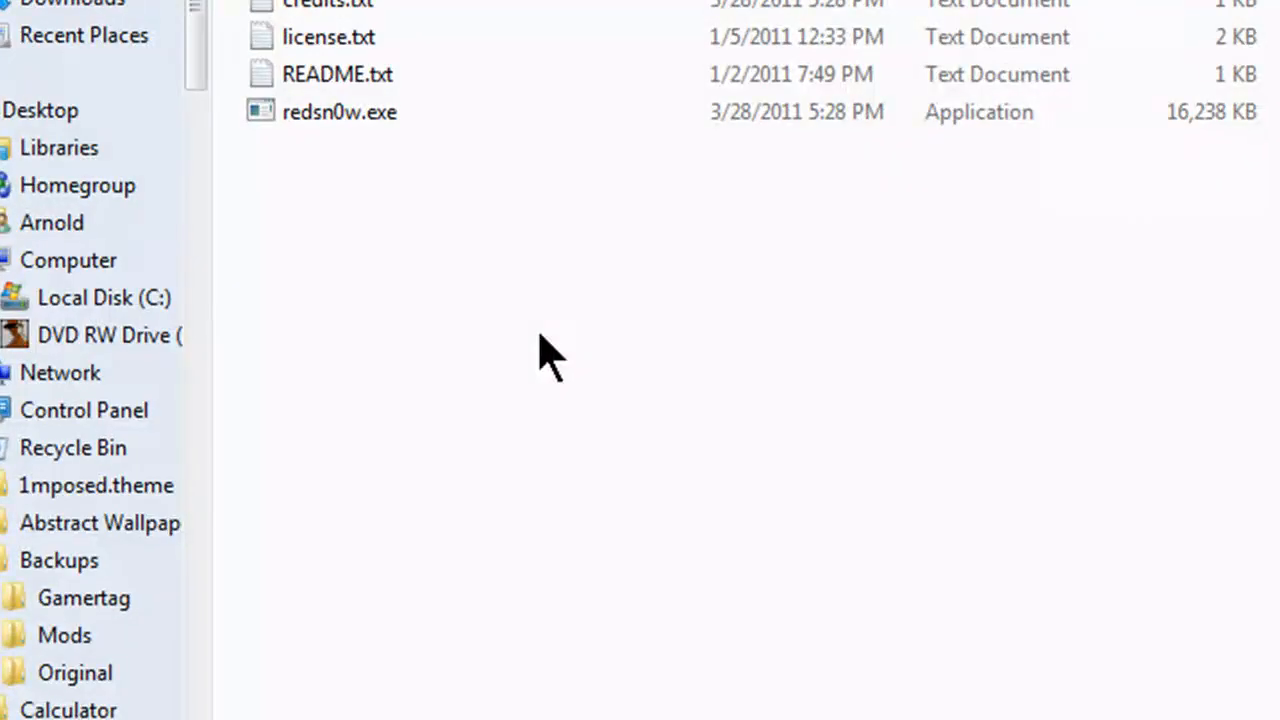
pyautogui.rightClick(340, 111)
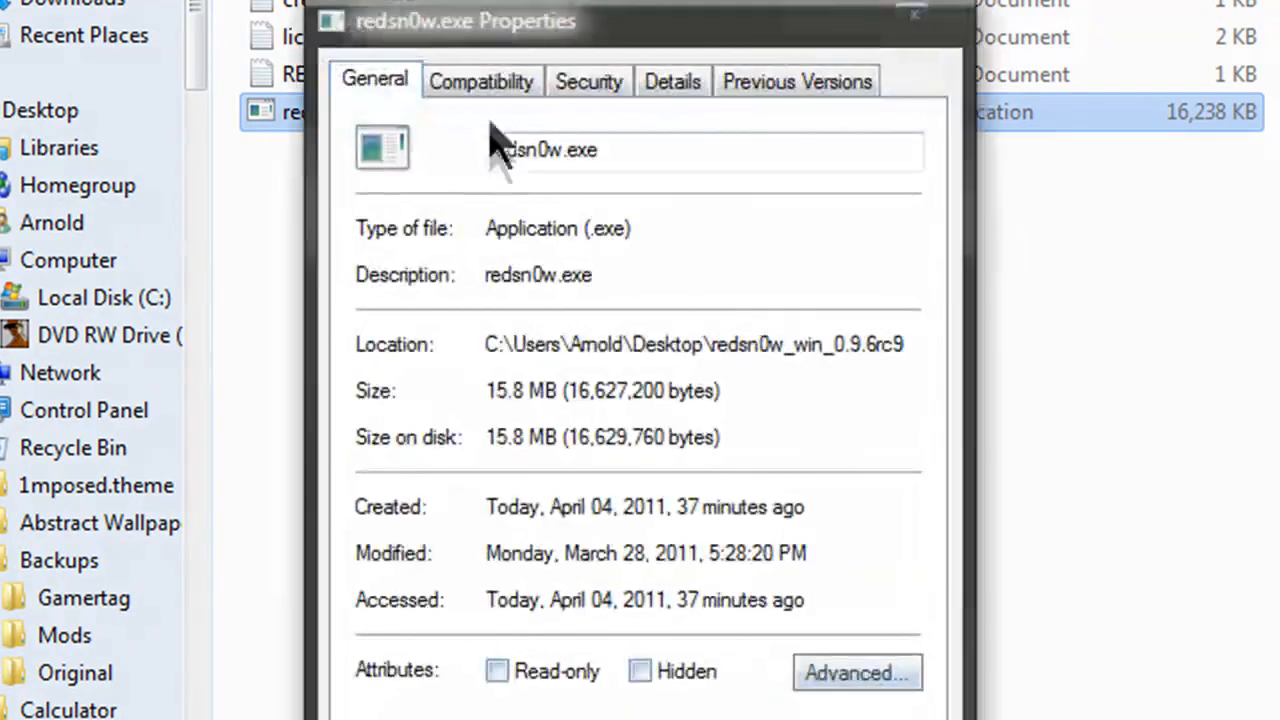
pyautogui.click(481, 81)
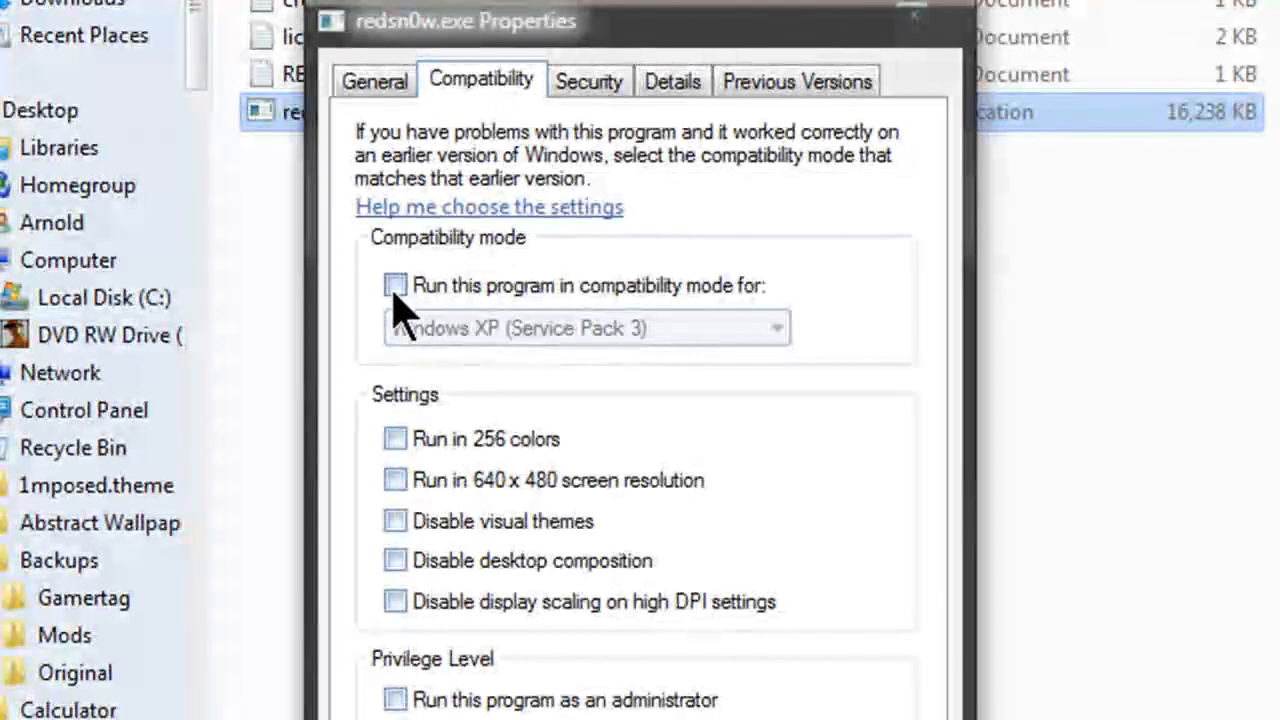
pyautogui.click(395, 285)
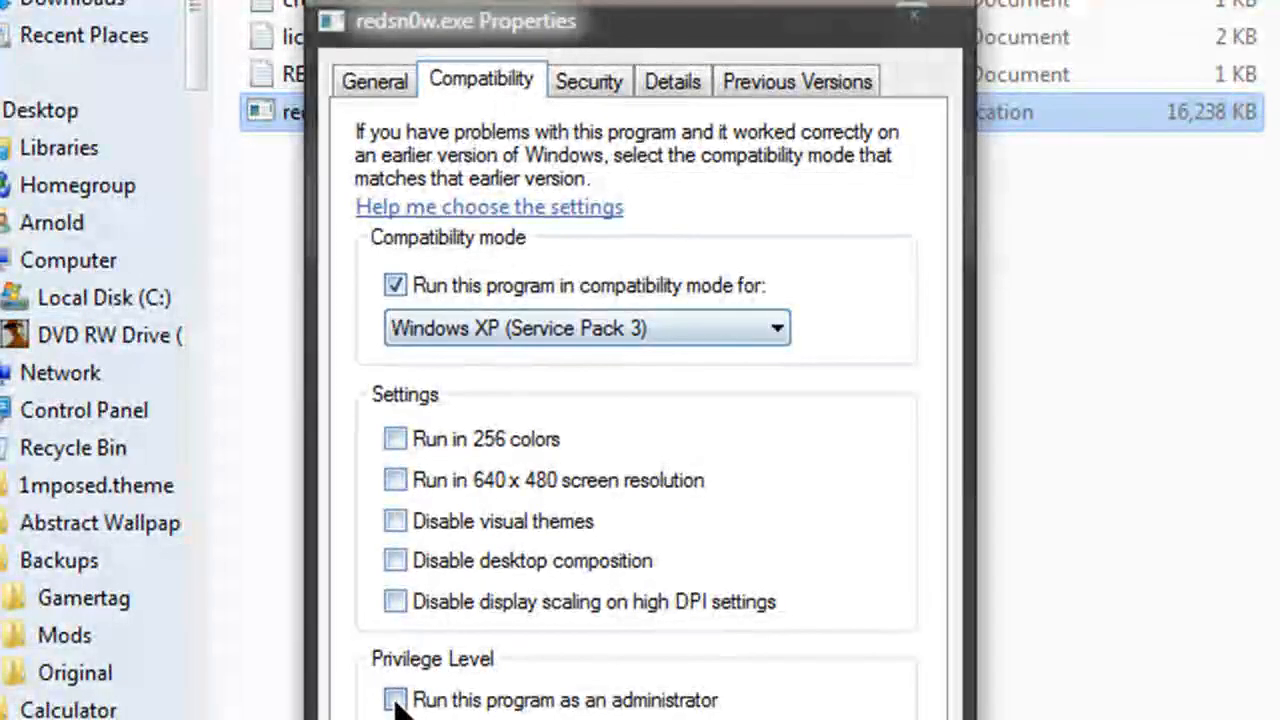
pyautogui.click(395, 699)
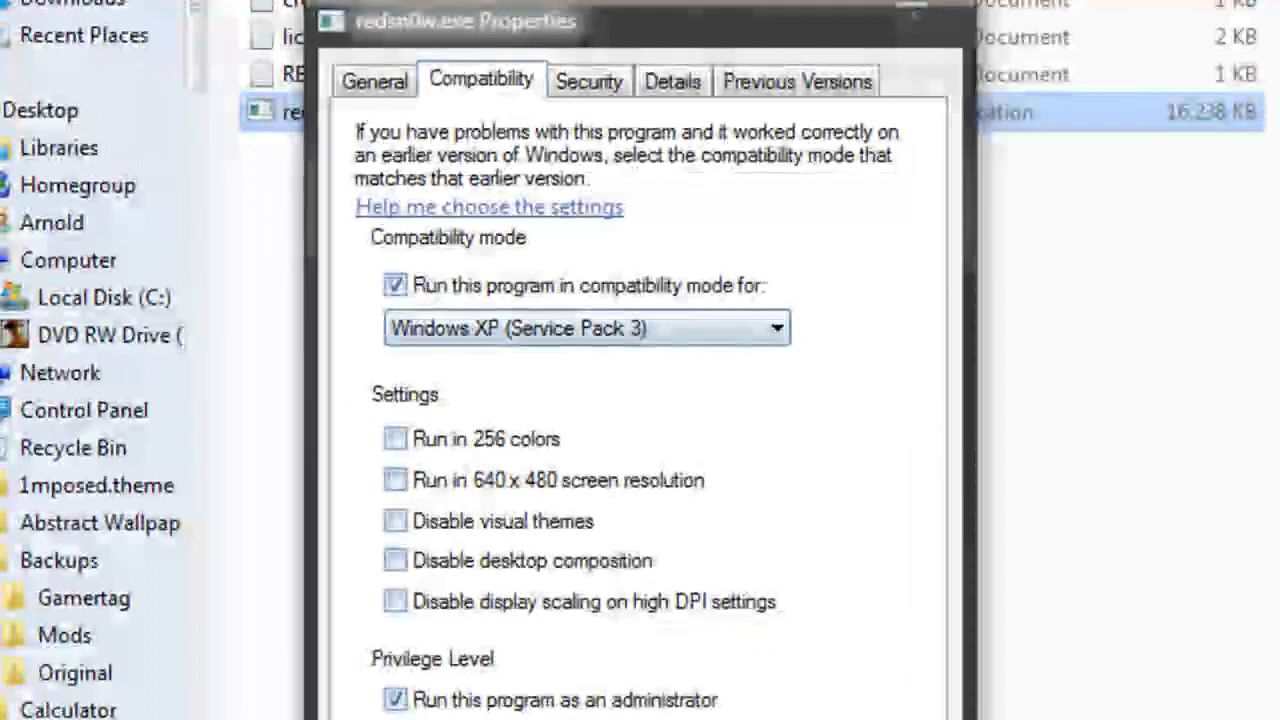
pyautogui.rightClick(295, 112)
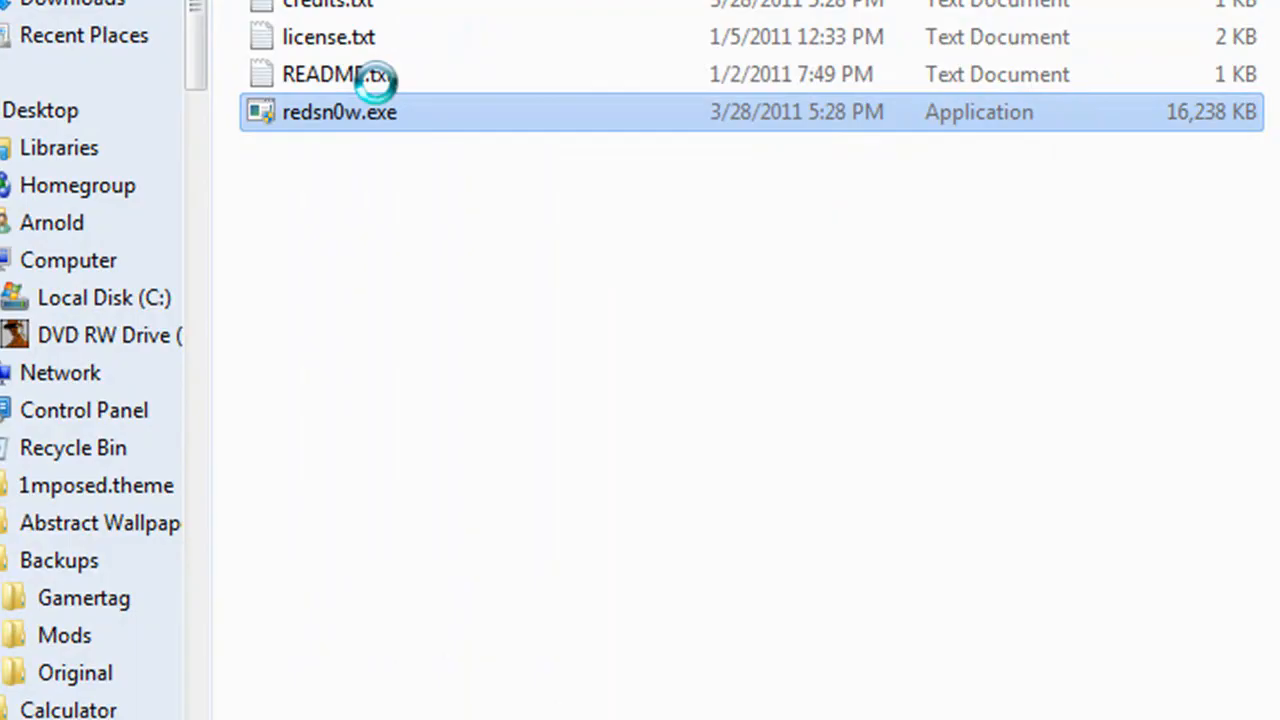
# - Launch redsn0w and load iPhone2,1_4.3.1_8G4_Restore.ipsw from the Desktop
pyautogui.doubleClick(339, 112)
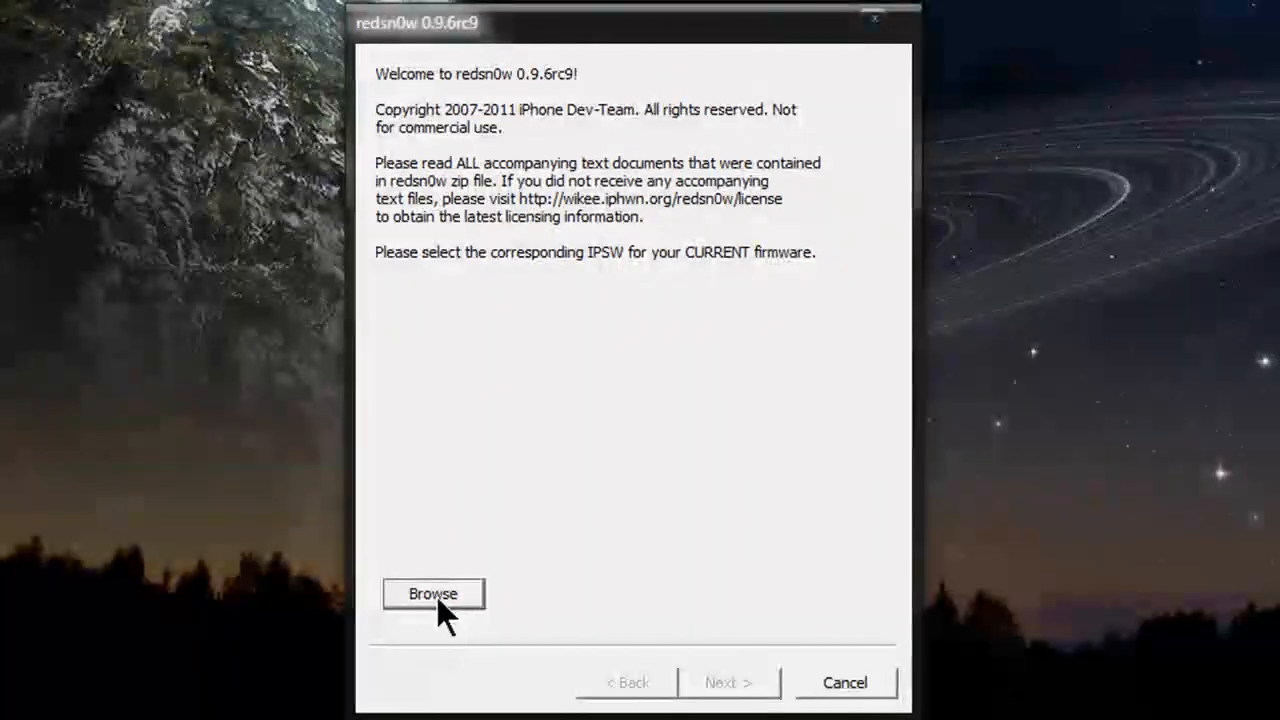
pyautogui.click(433, 593)
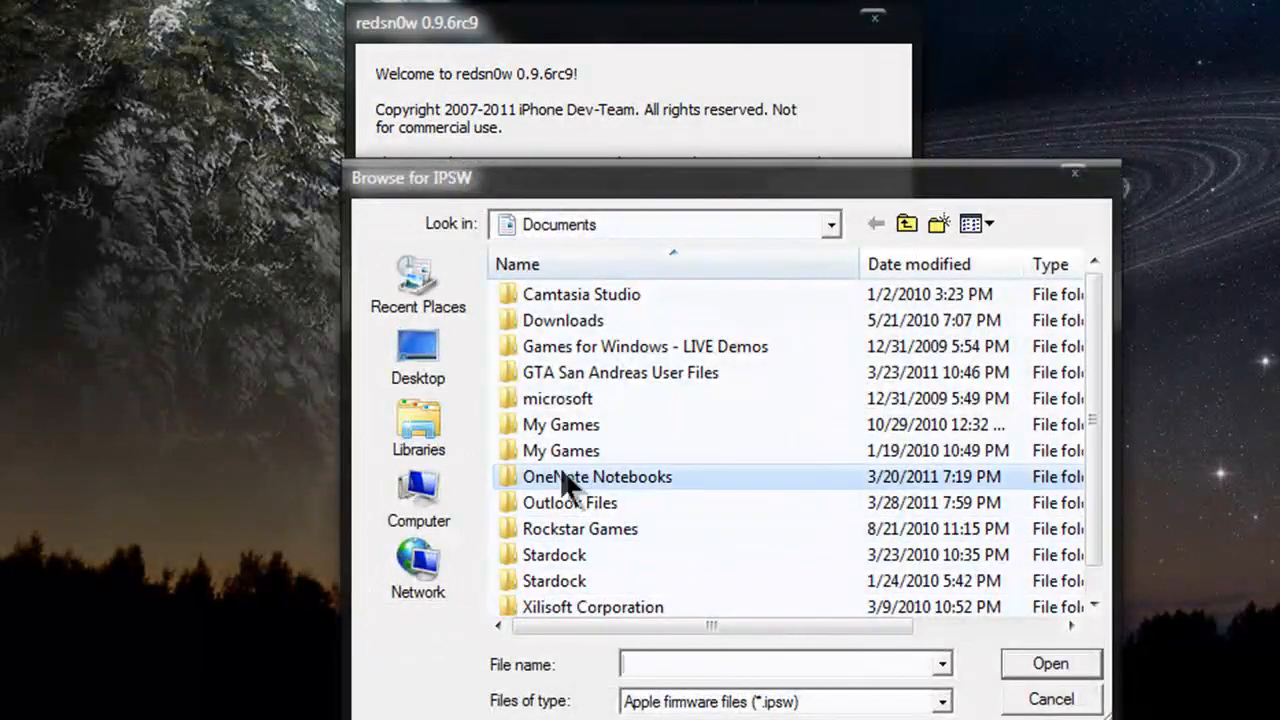
pyautogui.click(418, 350)
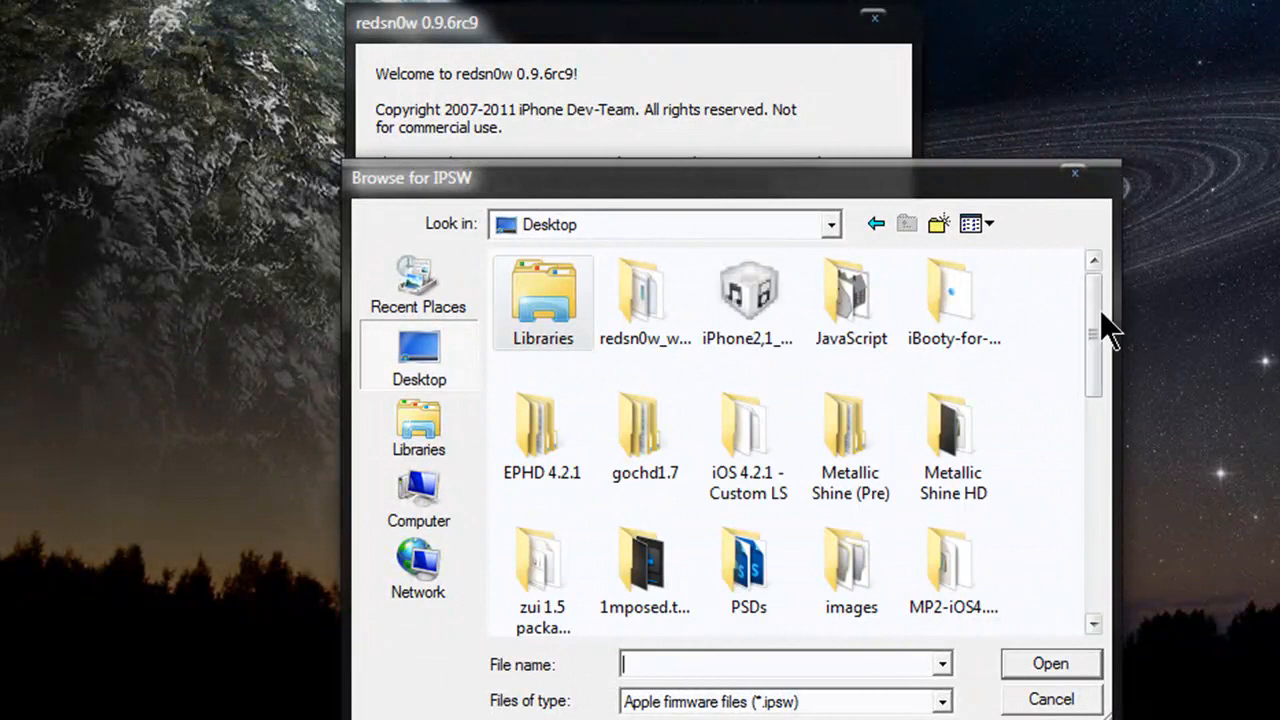
pyautogui.click(748, 300)
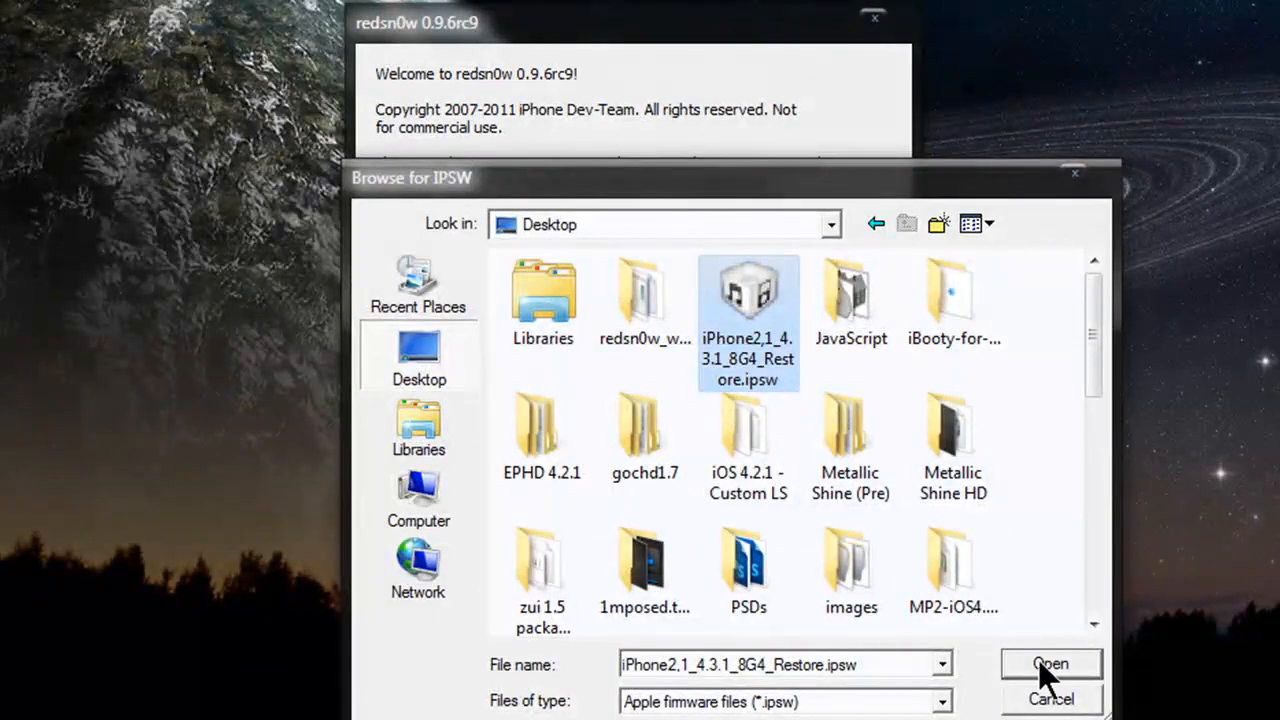
pyautogui.click(1049, 664)
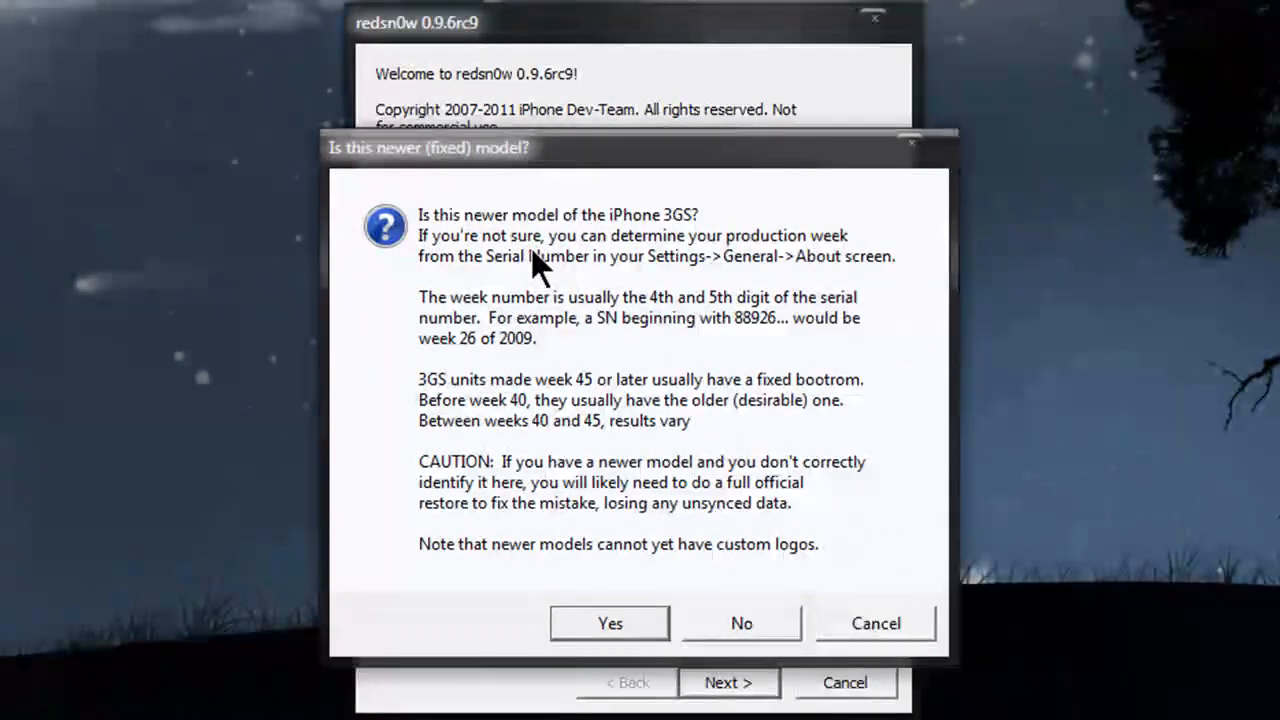
pyautogui.moveTo(600, 245)
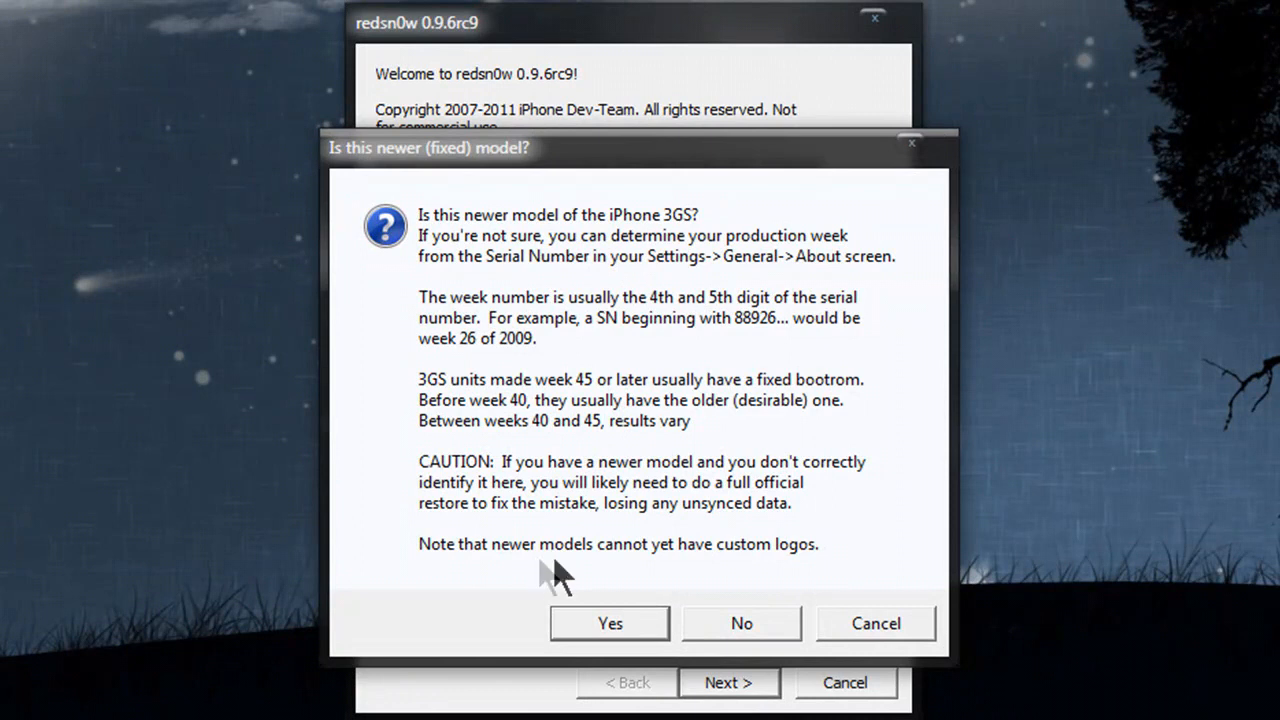
pyautogui.moveTo(685, 595)
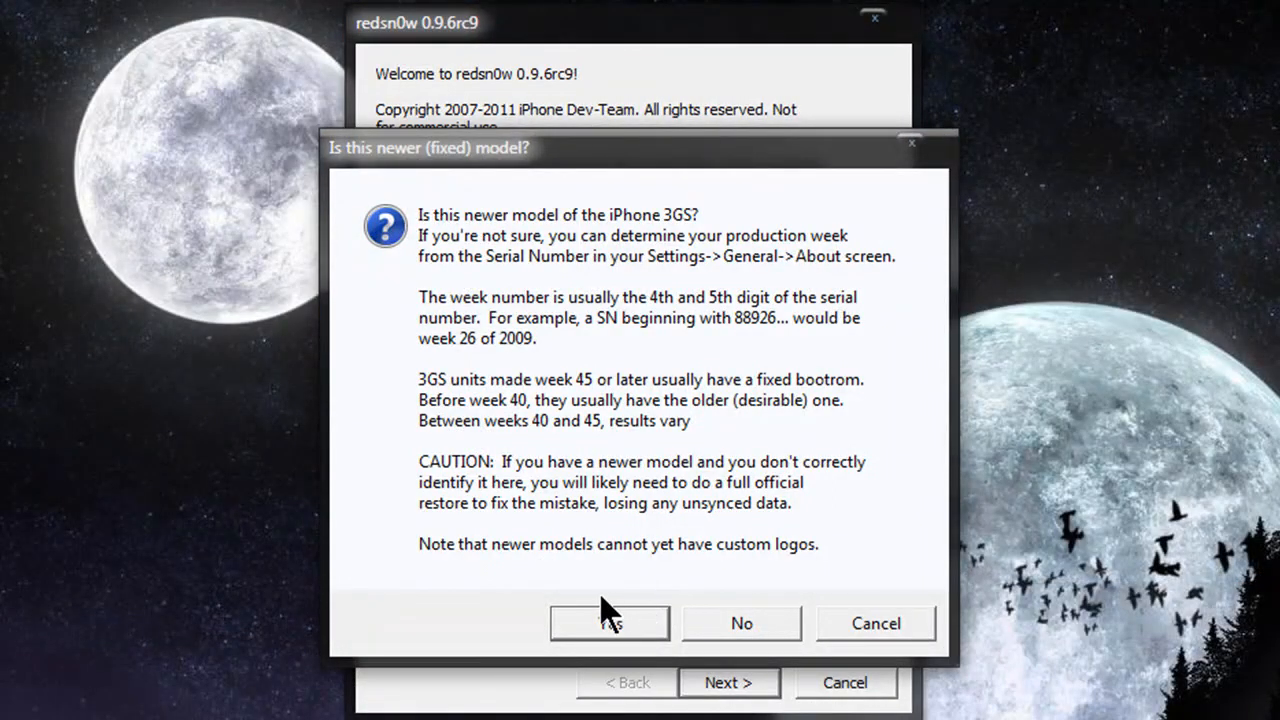
# - Answer Yes to the 'Is this newer (fixed) model?' question
pyautogui.click(609, 623)
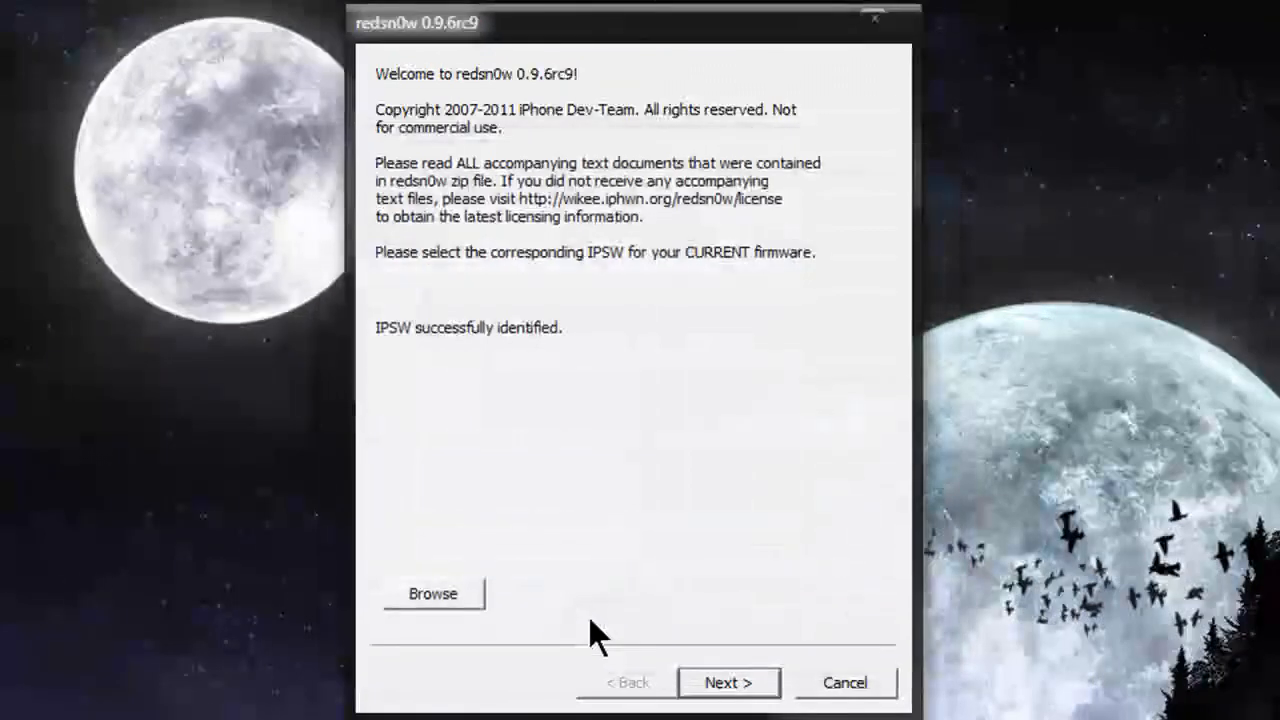
pyautogui.moveTo(590, 598)
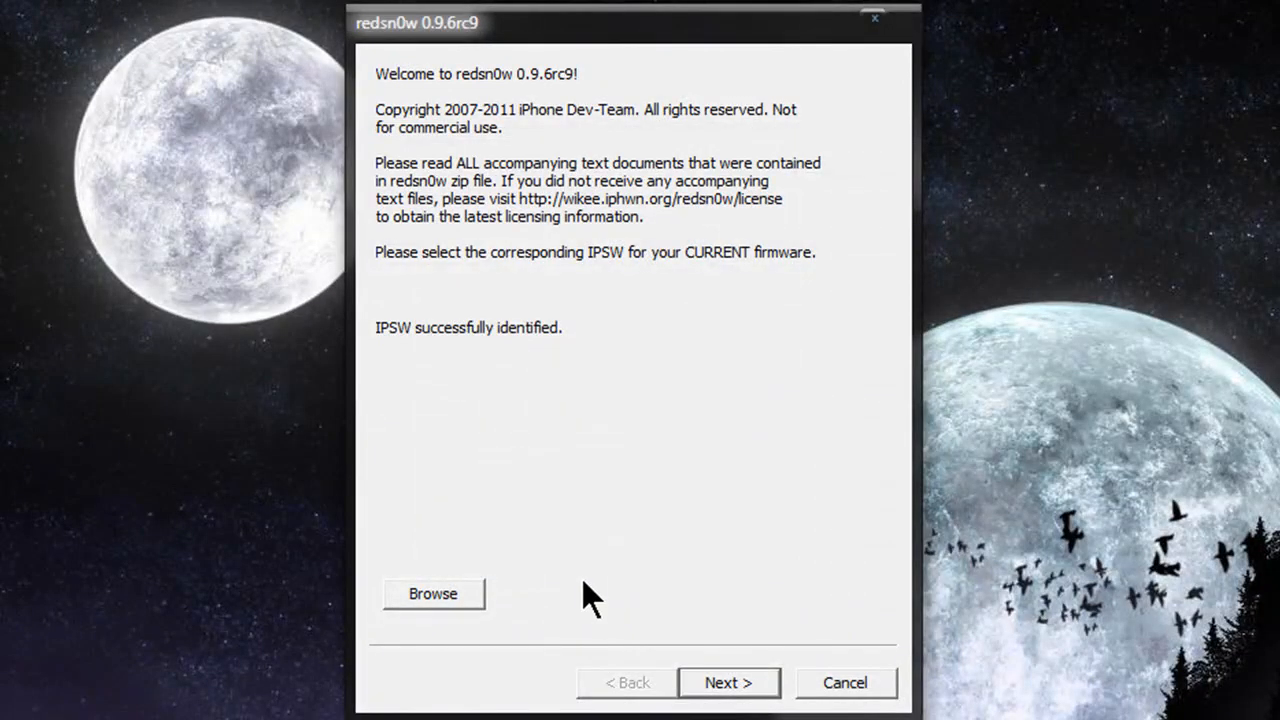
pyautogui.moveTo(678, 715)
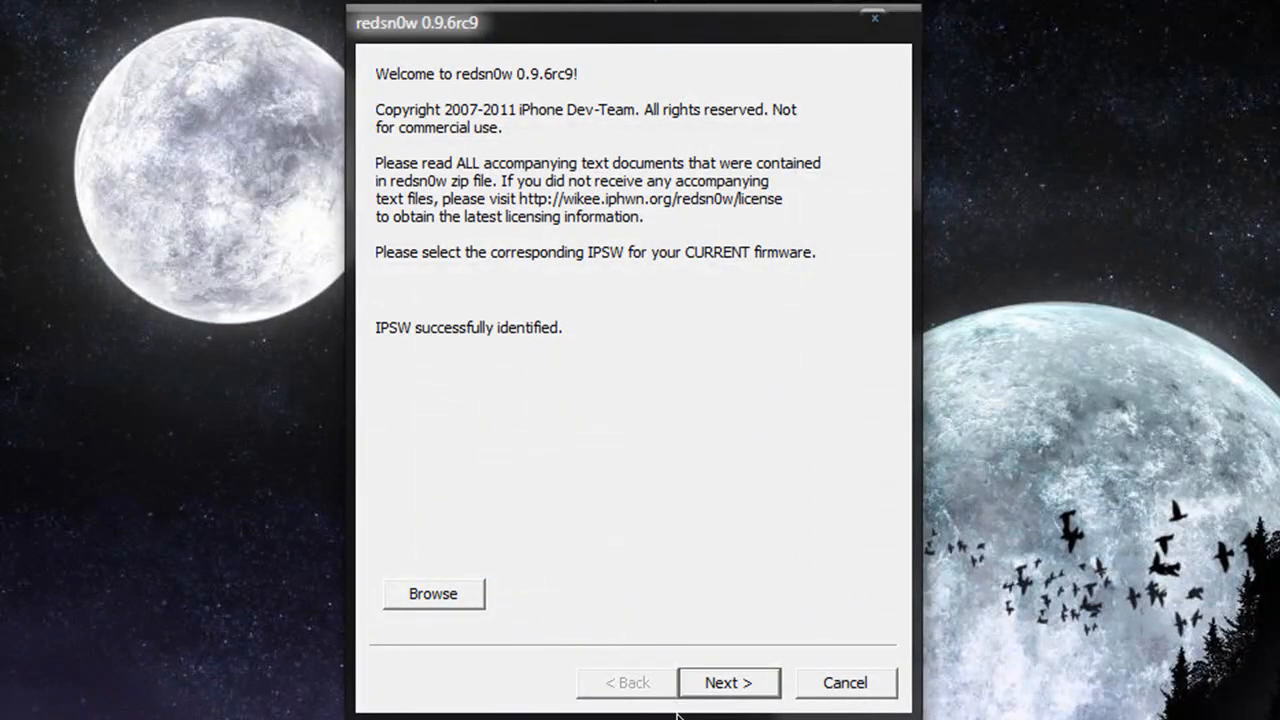
# - Advance to the jailbreak options page with Install Cydia checked
pyautogui.click(728, 682)
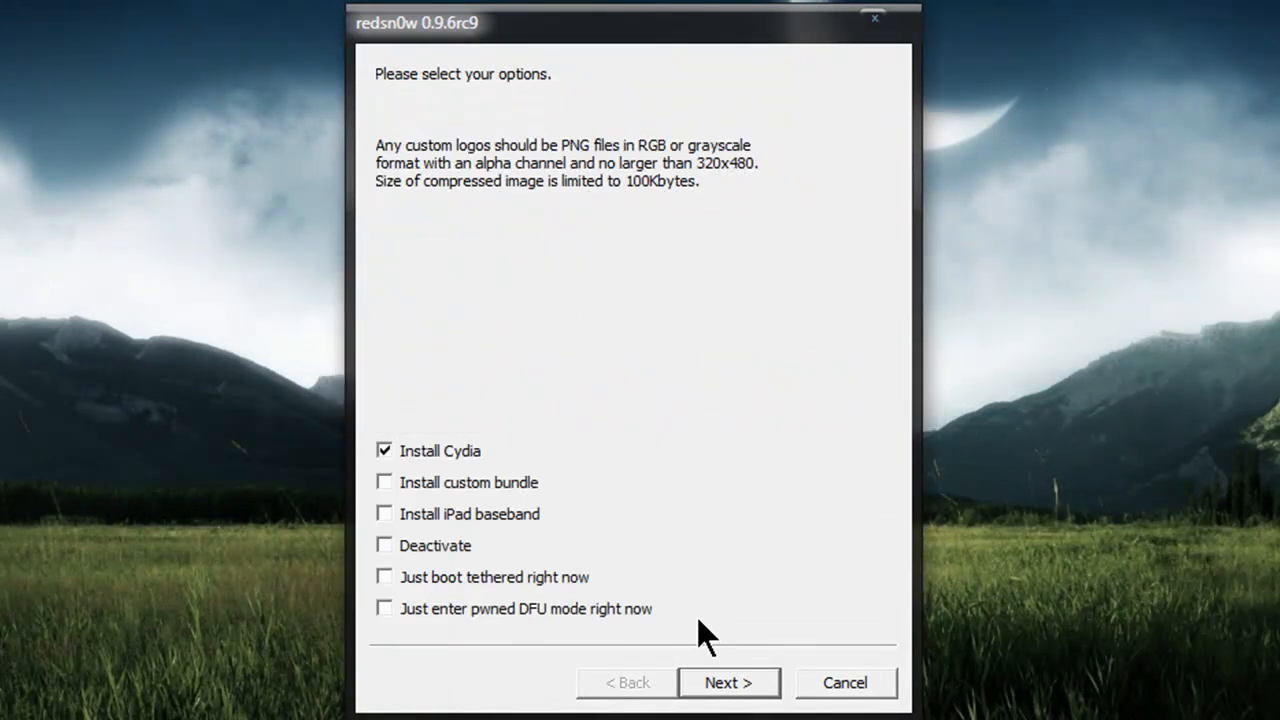
pyautogui.moveTo(535, 505)
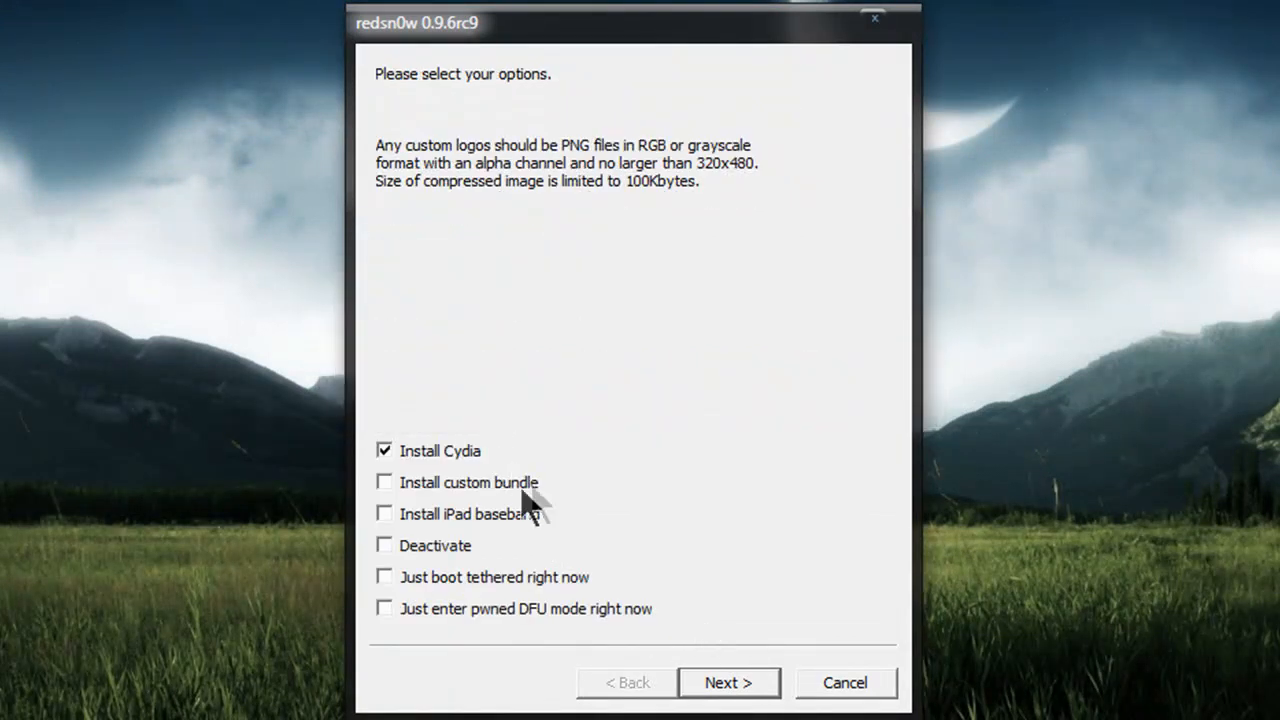
pyautogui.moveTo(595, 570)
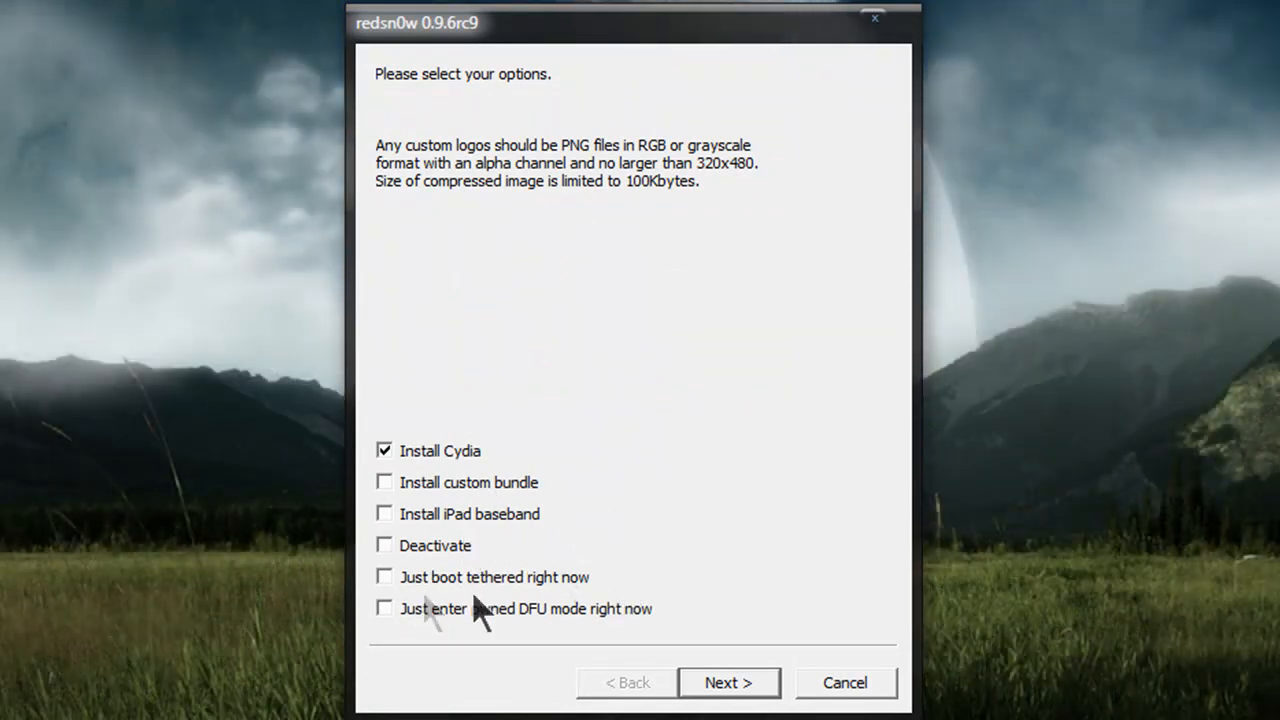
pyautogui.moveTo(390, 640)
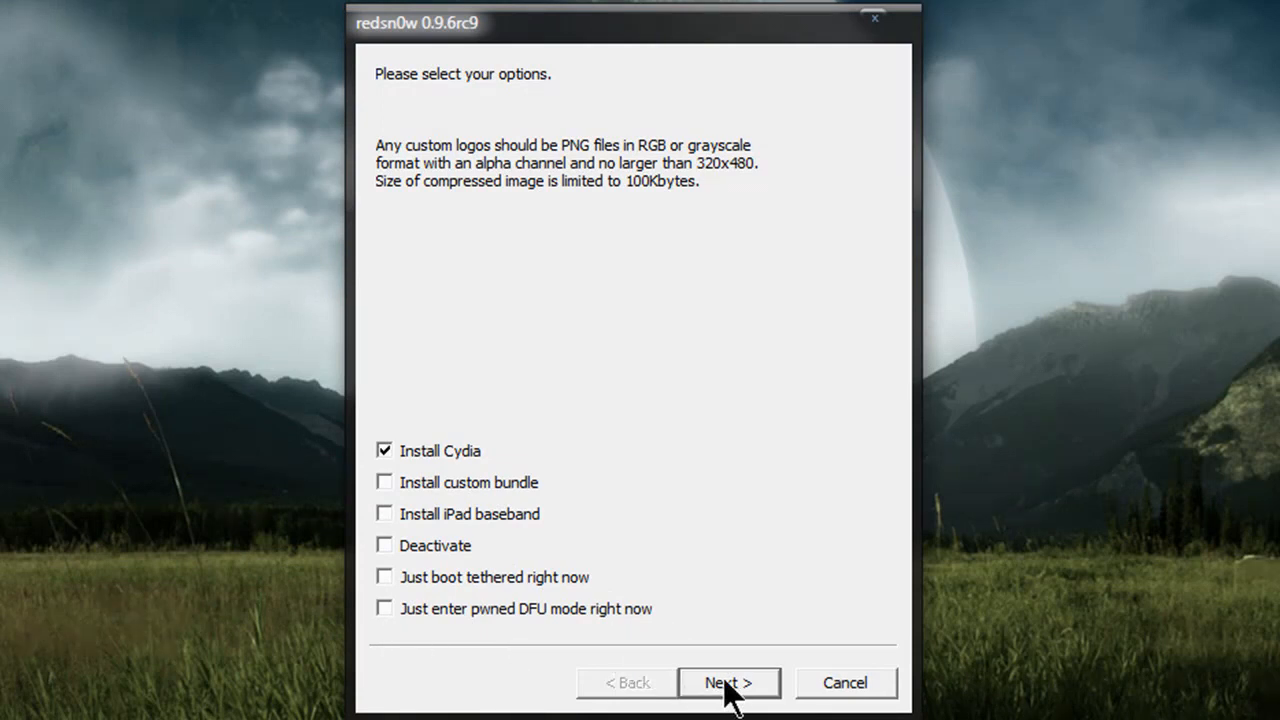
# - Continue with Install Cydia and confirm the iPhone is off and plugged in
pyautogui.click(729, 683)
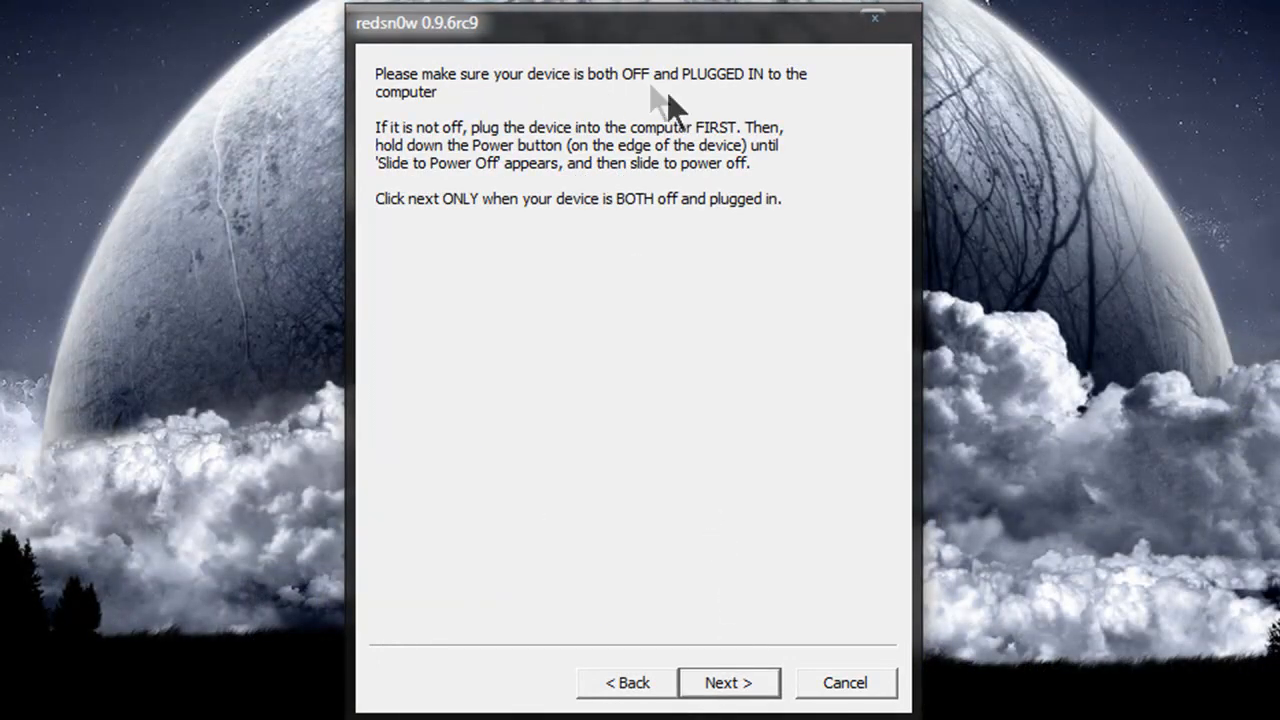
pyautogui.moveTo(697, 118)
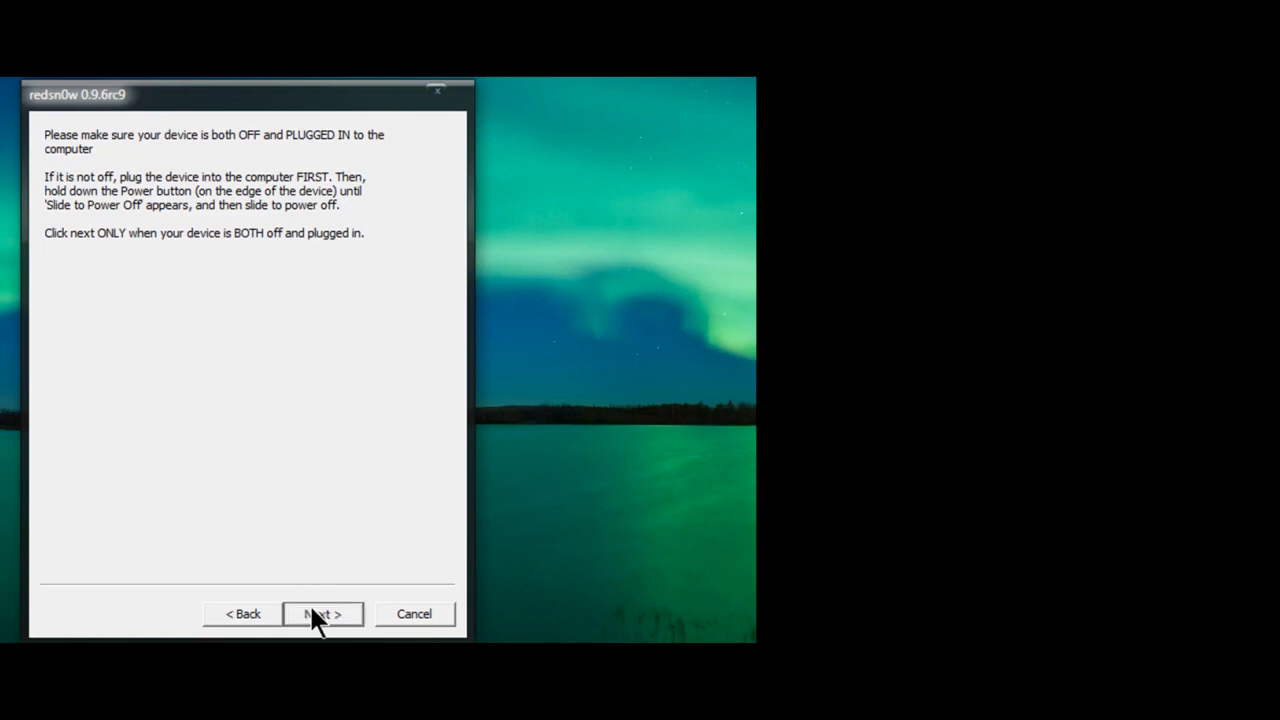
pyautogui.click(322, 613)
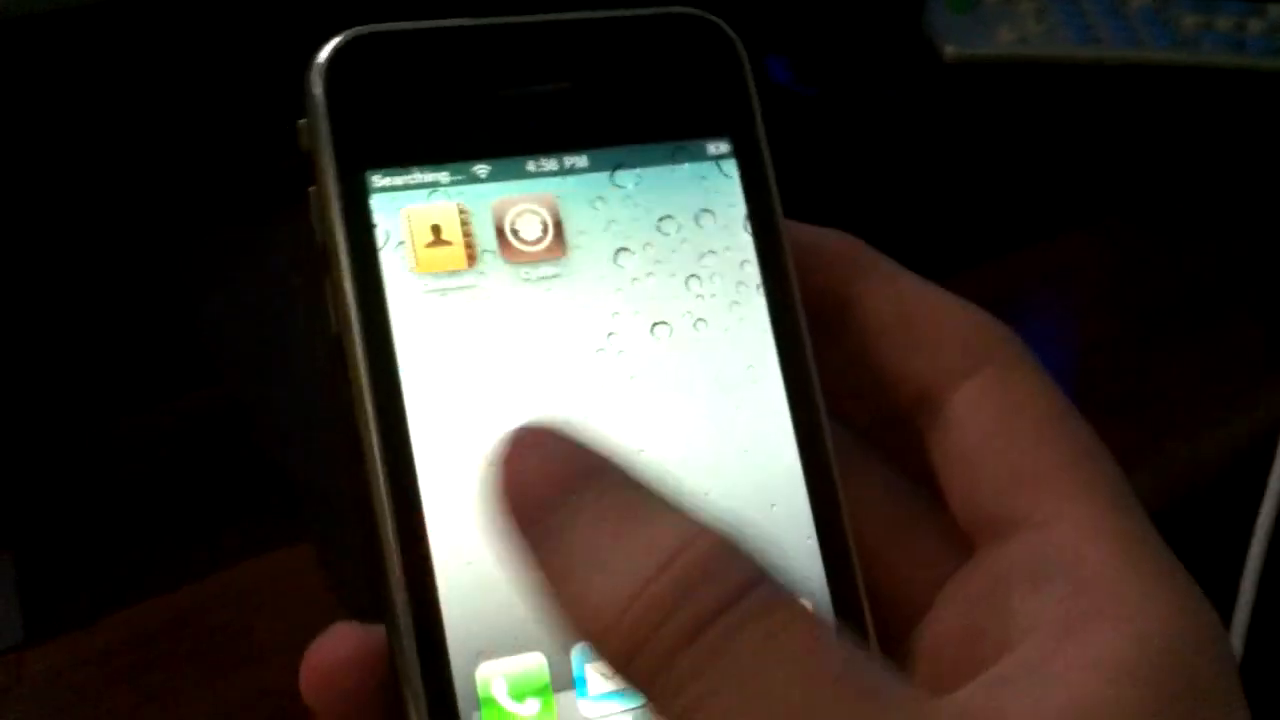
# - Tap the Cydia icon on the iPhone home screen and let it update
pyautogui.click(530, 240)
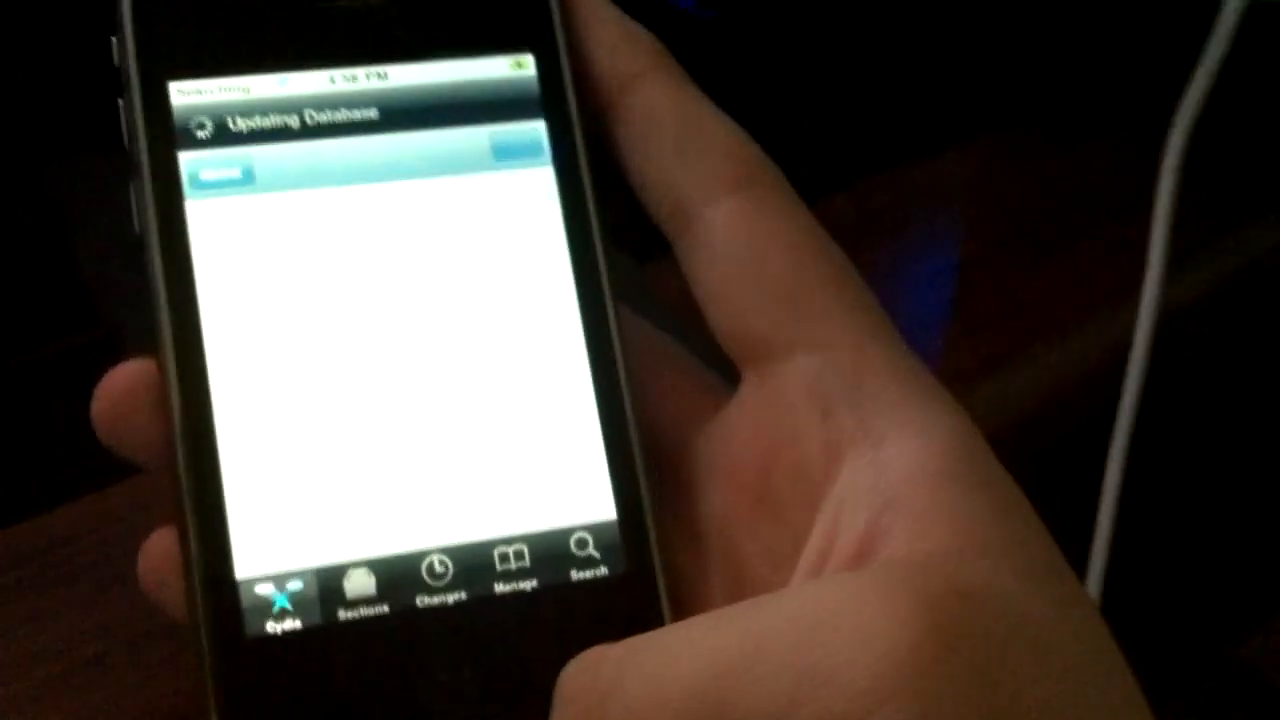